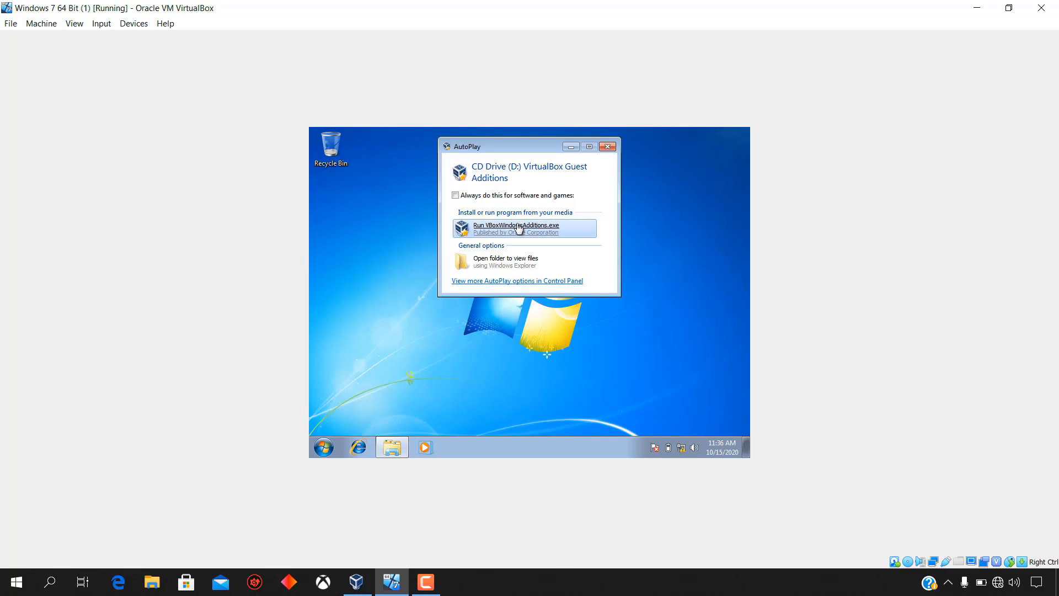
Run VBoxWindowsAdditions.exe from AutoPlay and approve the User Account Control prompt
click(516, 227)
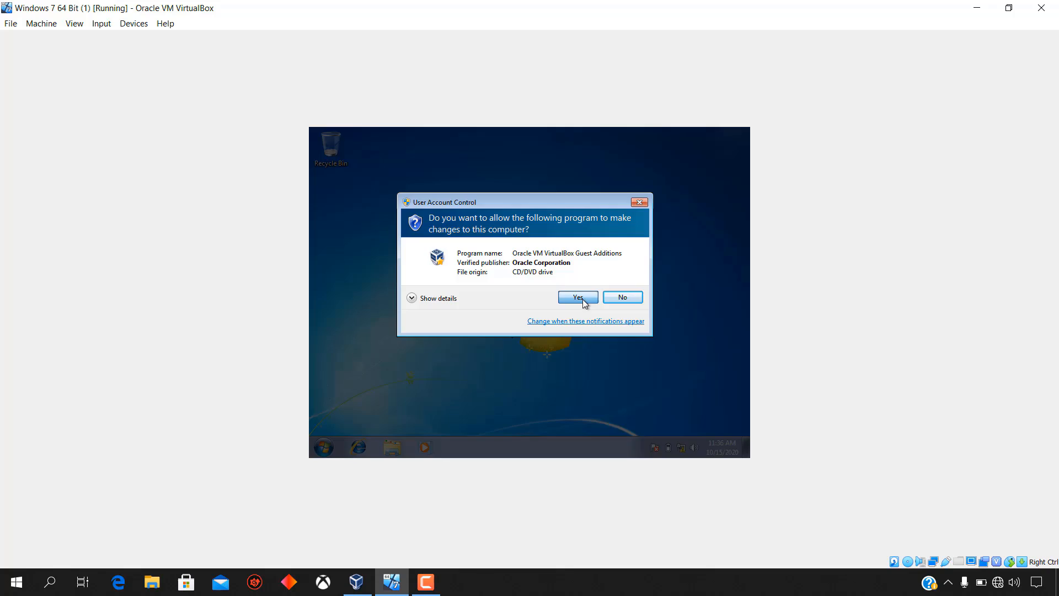
click(576, 297)
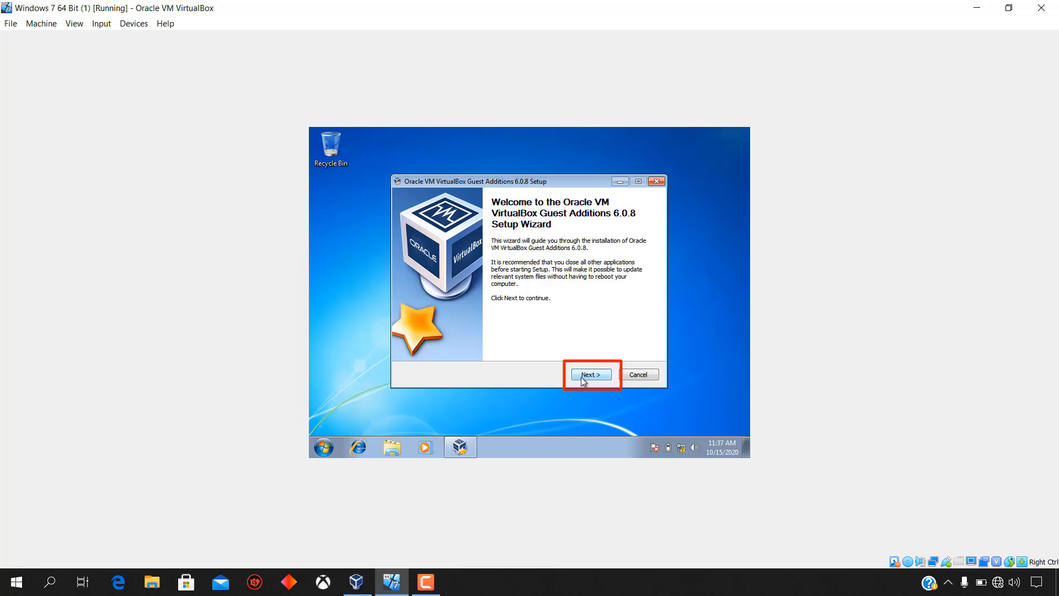
Advance past the welcome page, keeping C:\Program Files\Oracle\VirtualBox Guest Additions as install folder
click(589, 374)
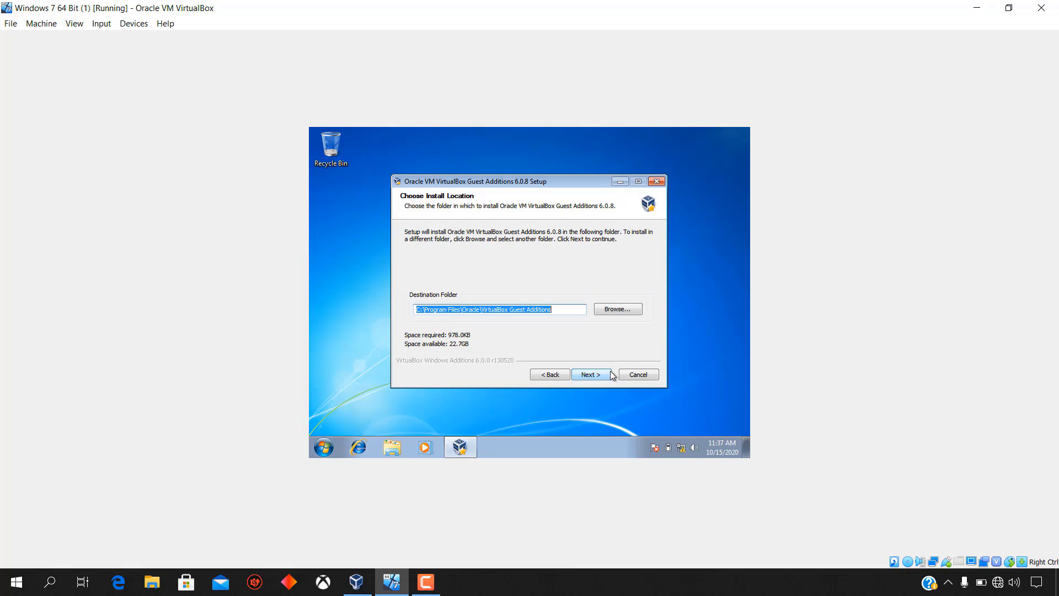
click(590, 374)
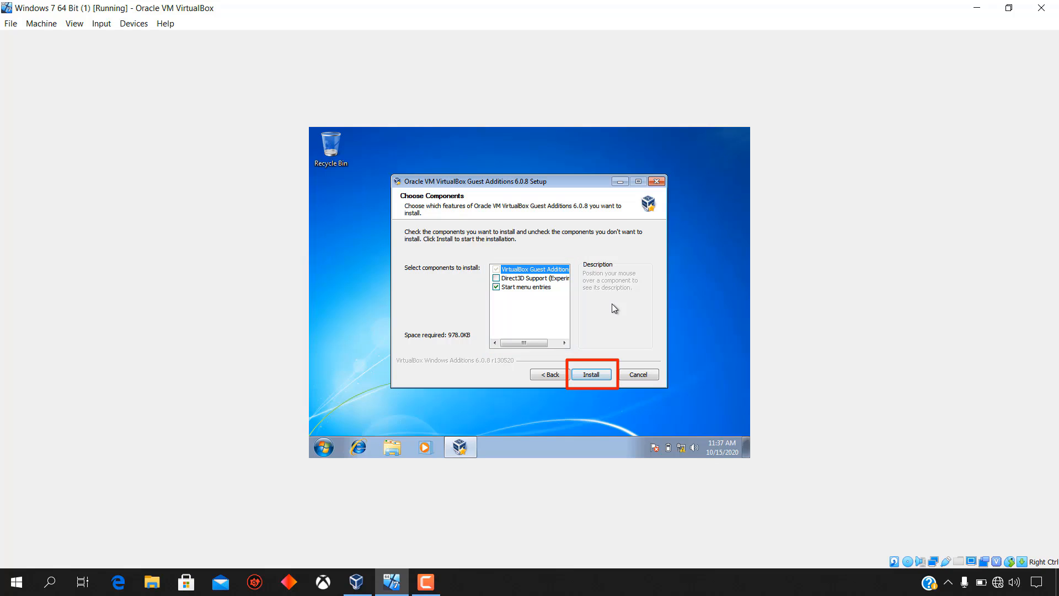
mouse_move(611, 343)
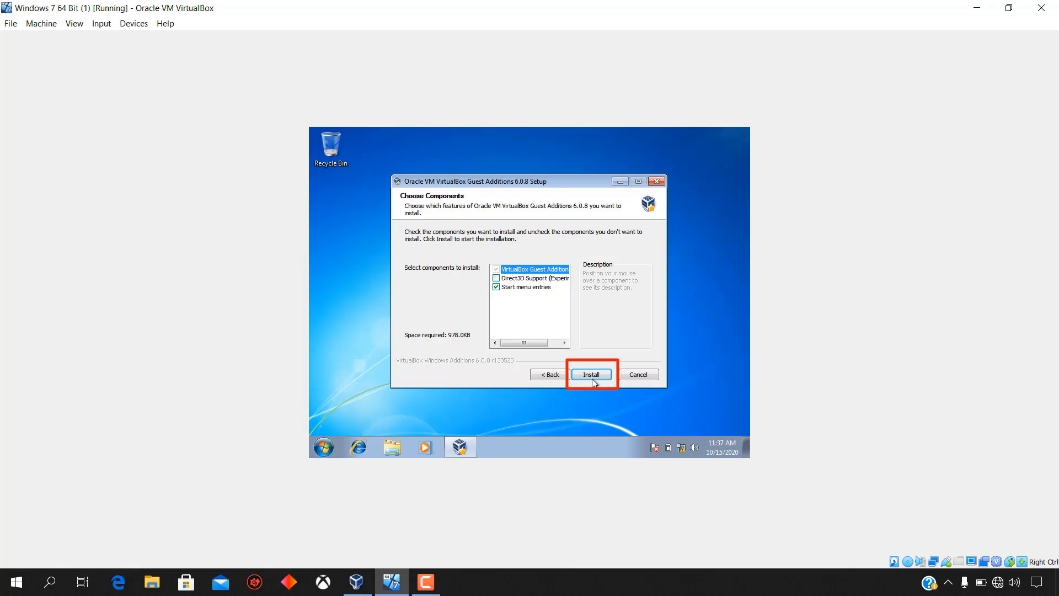
Begin installation with the default components on the Choose Components page
click(590, 374)
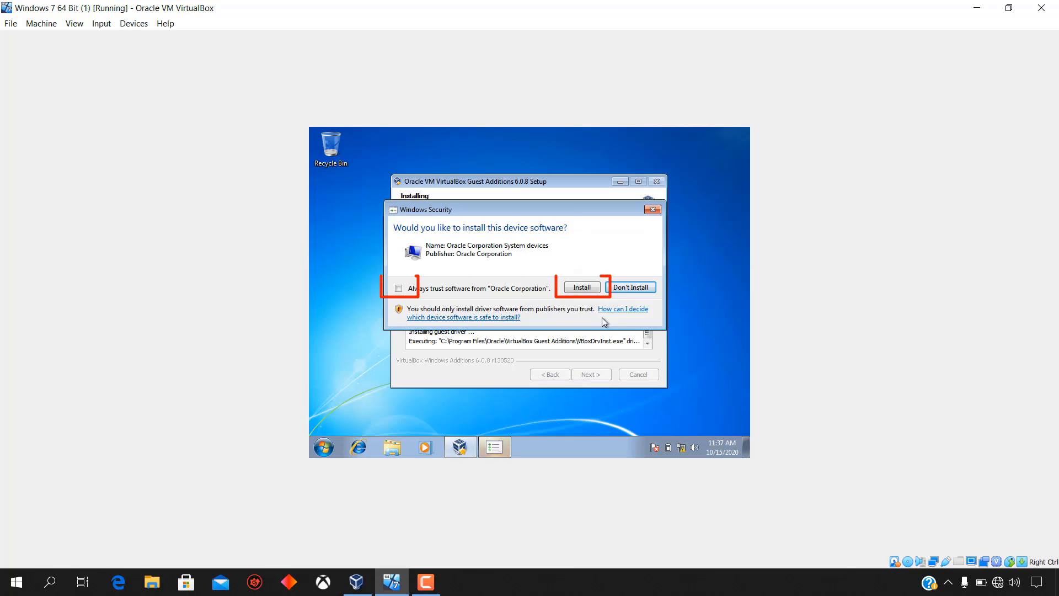
Install the Oracle system device driver with 'Always trust software from Oracle Corporation' ticked
click(398, 288)
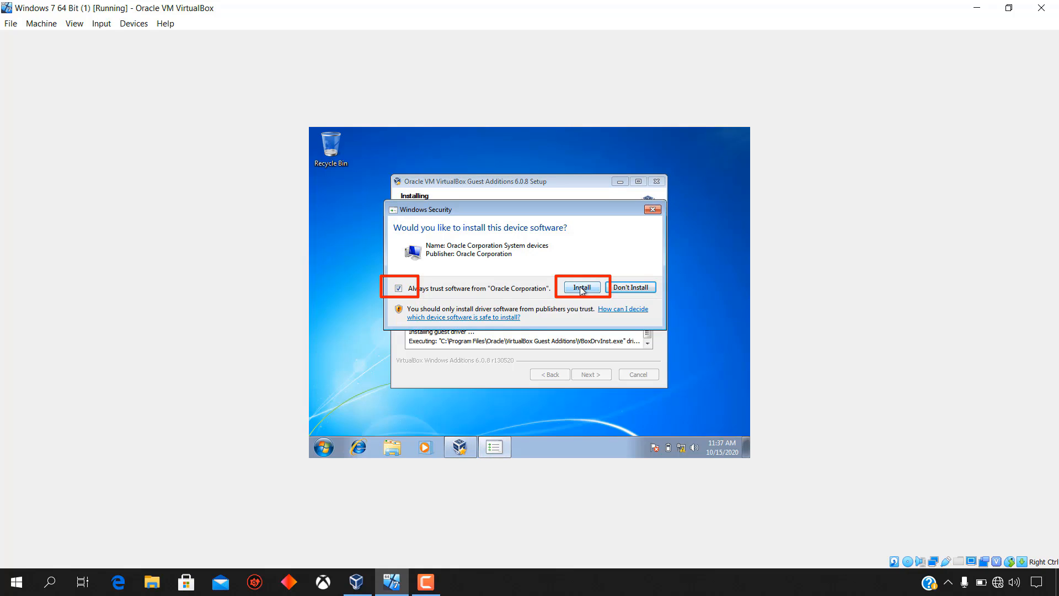
click(579, 287)
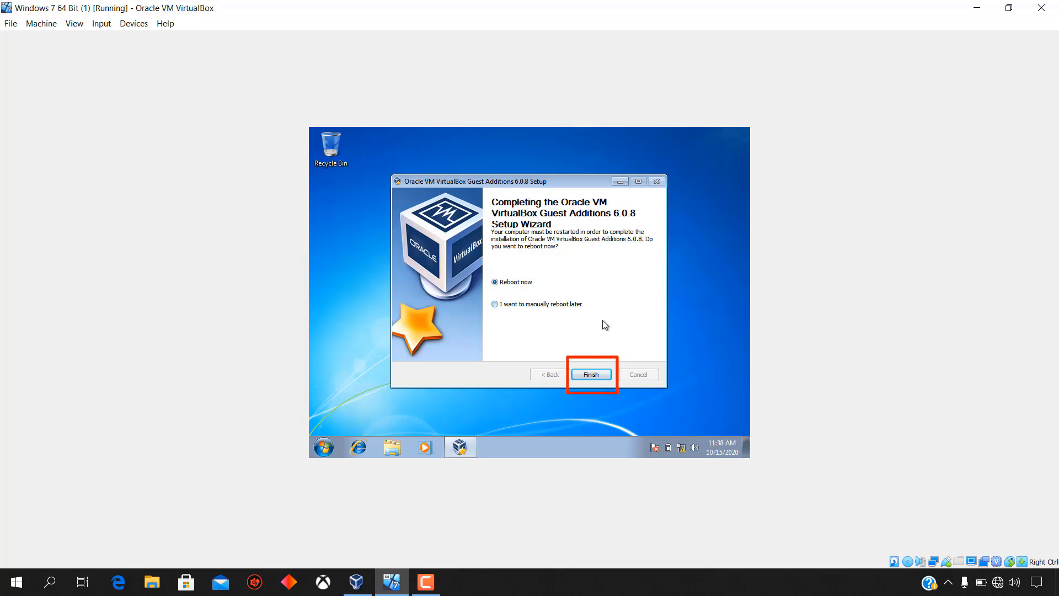
Finish the setup with 'Reboot now' selected so the Windows 7 guest restarts
click(589, 374)
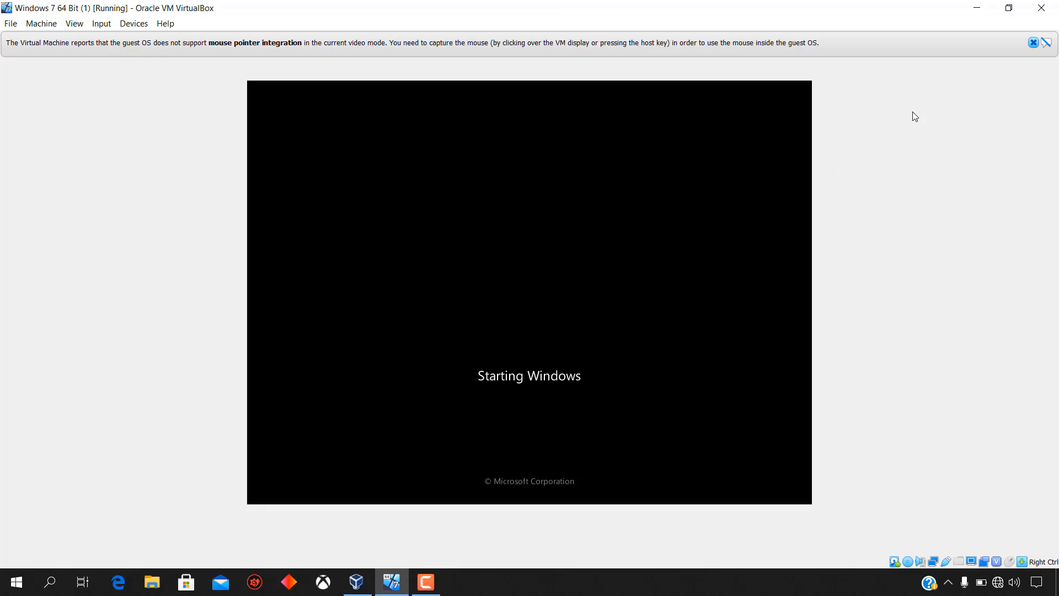
Close the mouse pointer integration notification bar during guest startup
click(1033, 42)
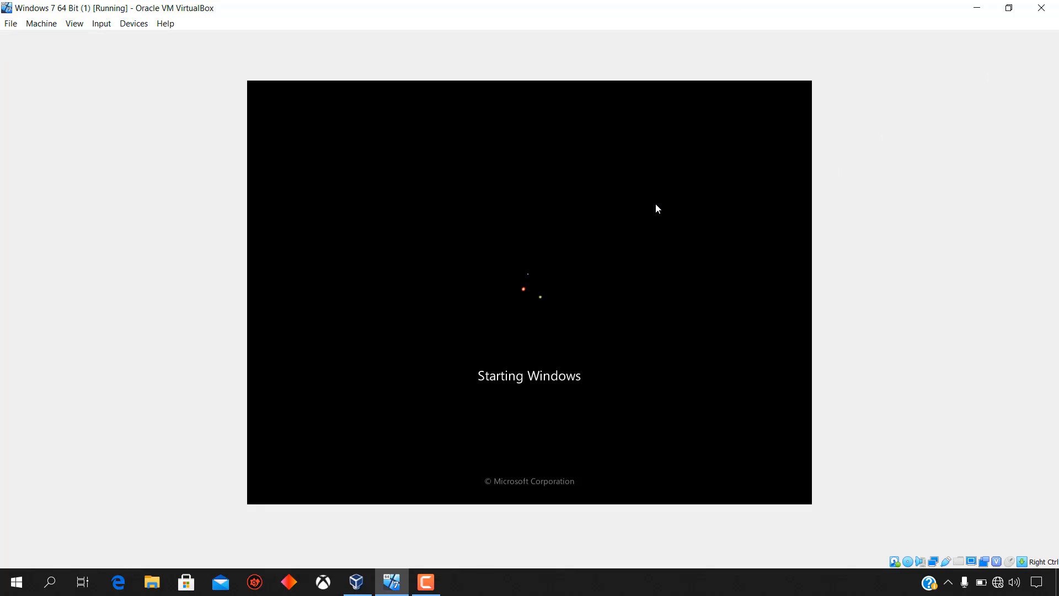